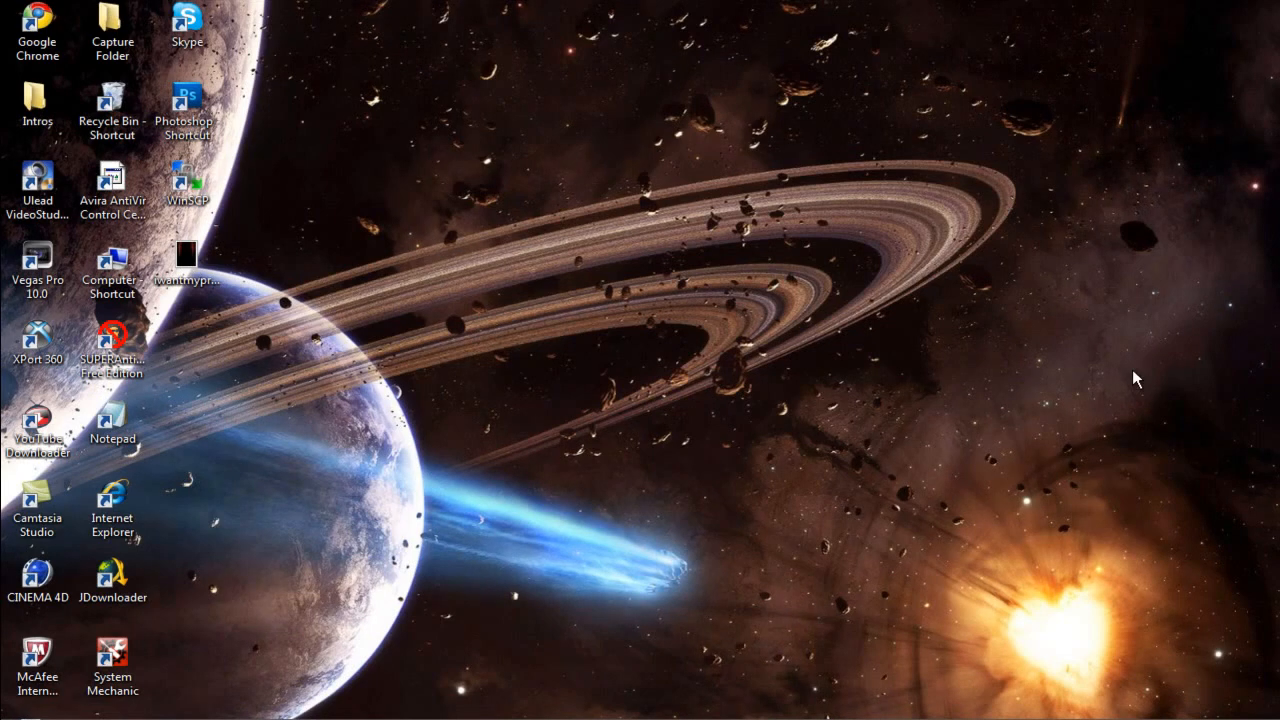
mouse_move(800, 256)
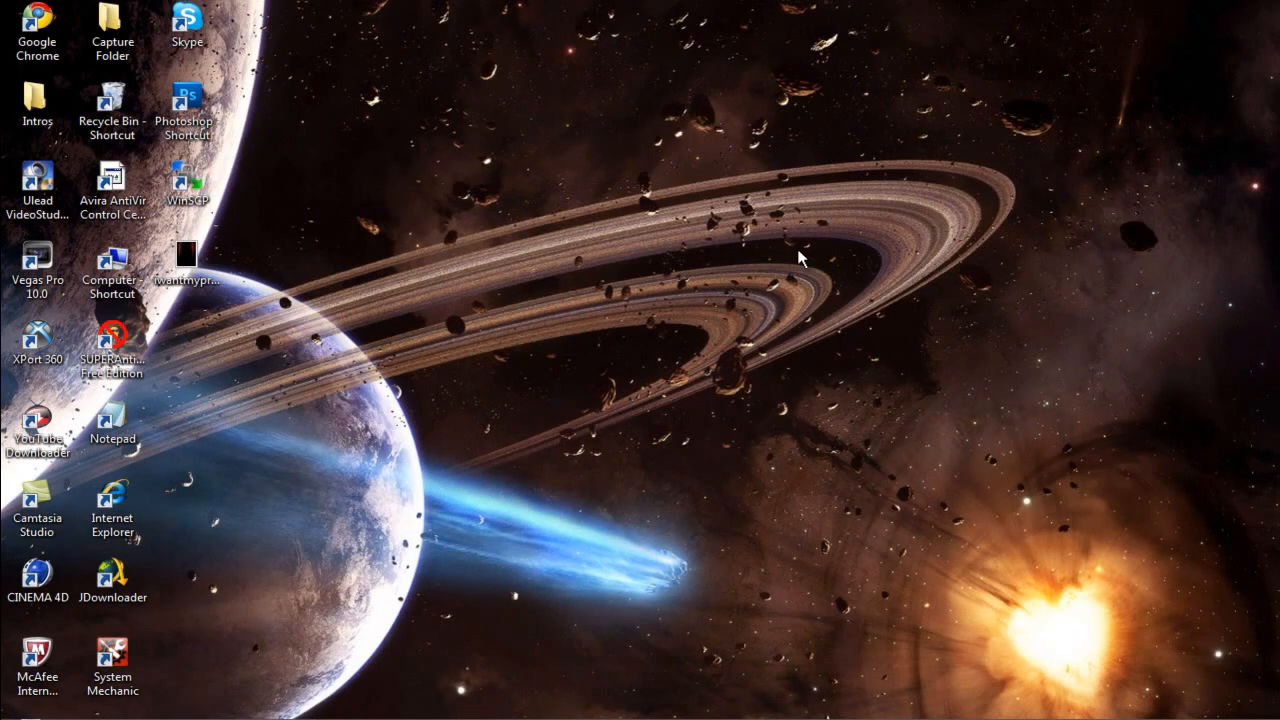
mouse_move(333, 567)
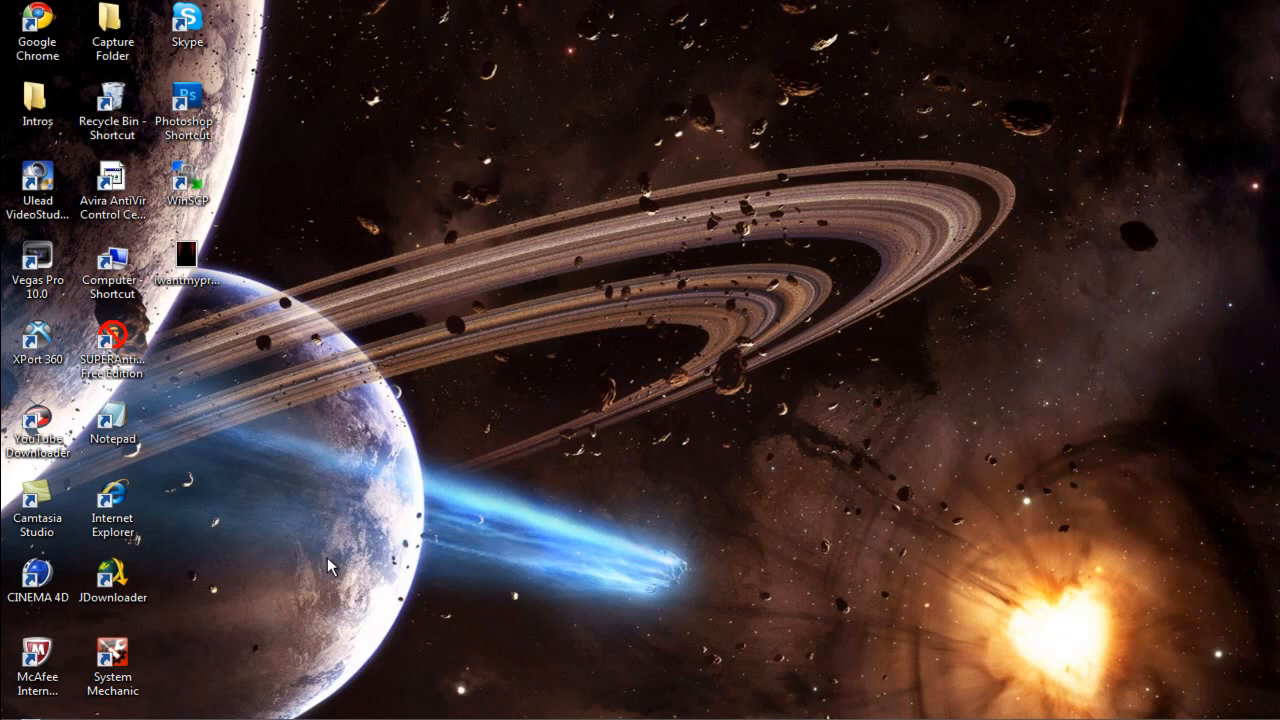
mouse_move(433, 585)
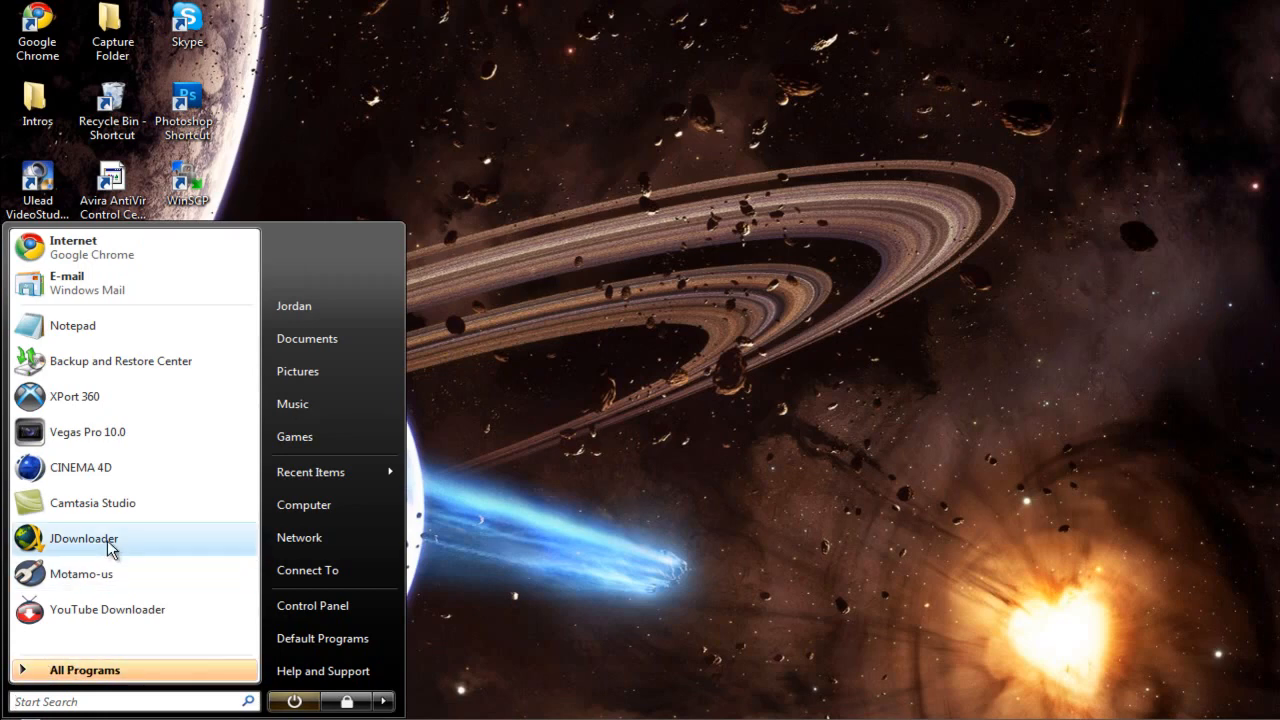
Search 'downloads' from Start and open the DarowsMinecraftBeta1.3_01-FIXED folder
text(d)
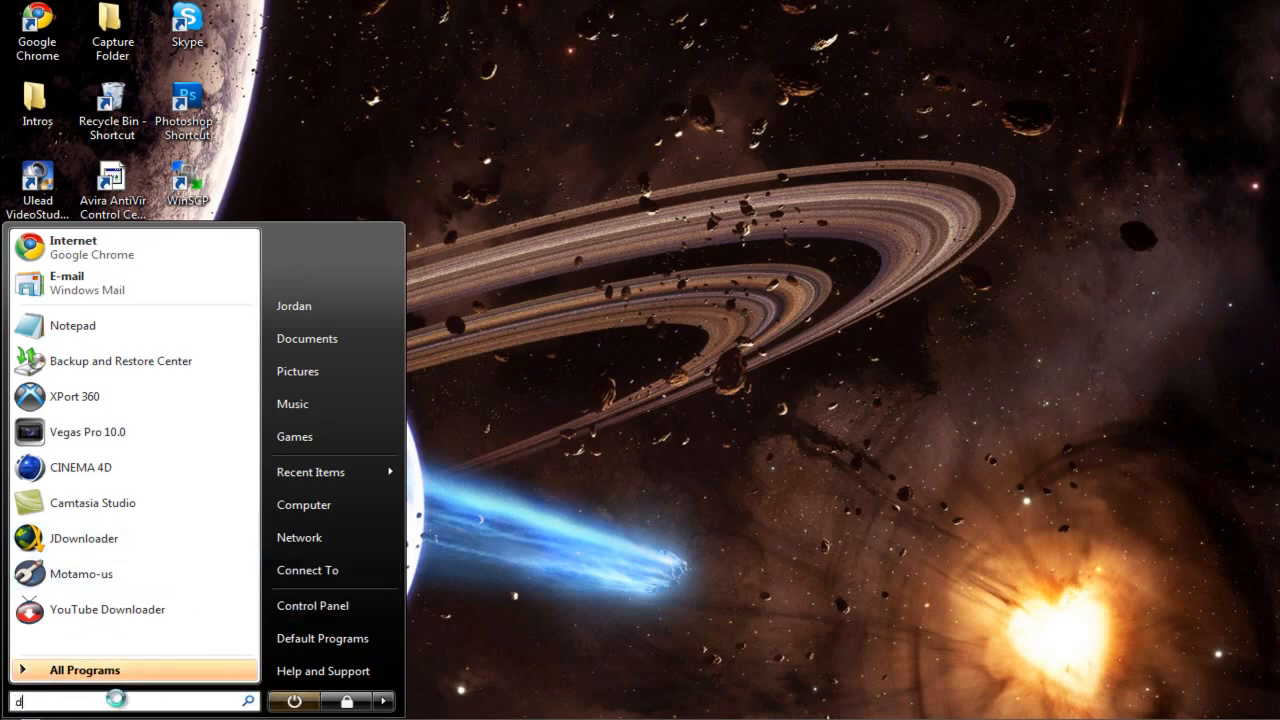
text(ownloads)
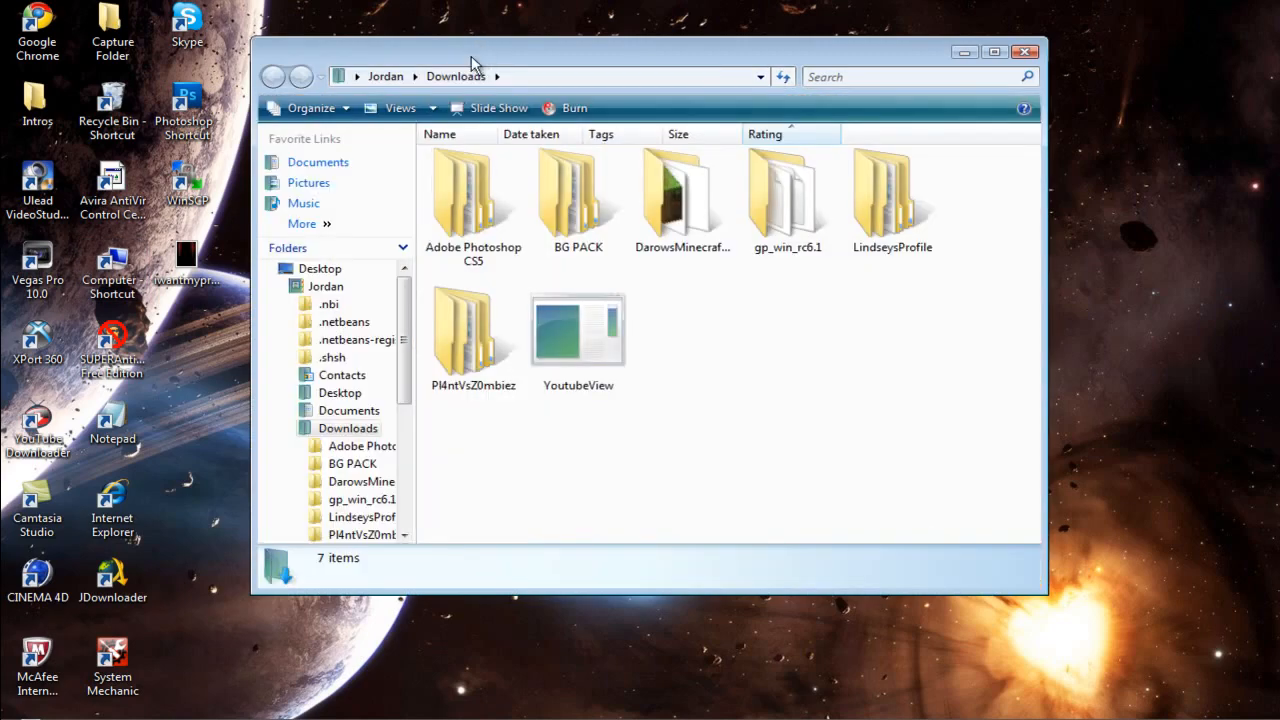
double_click(683, 195)
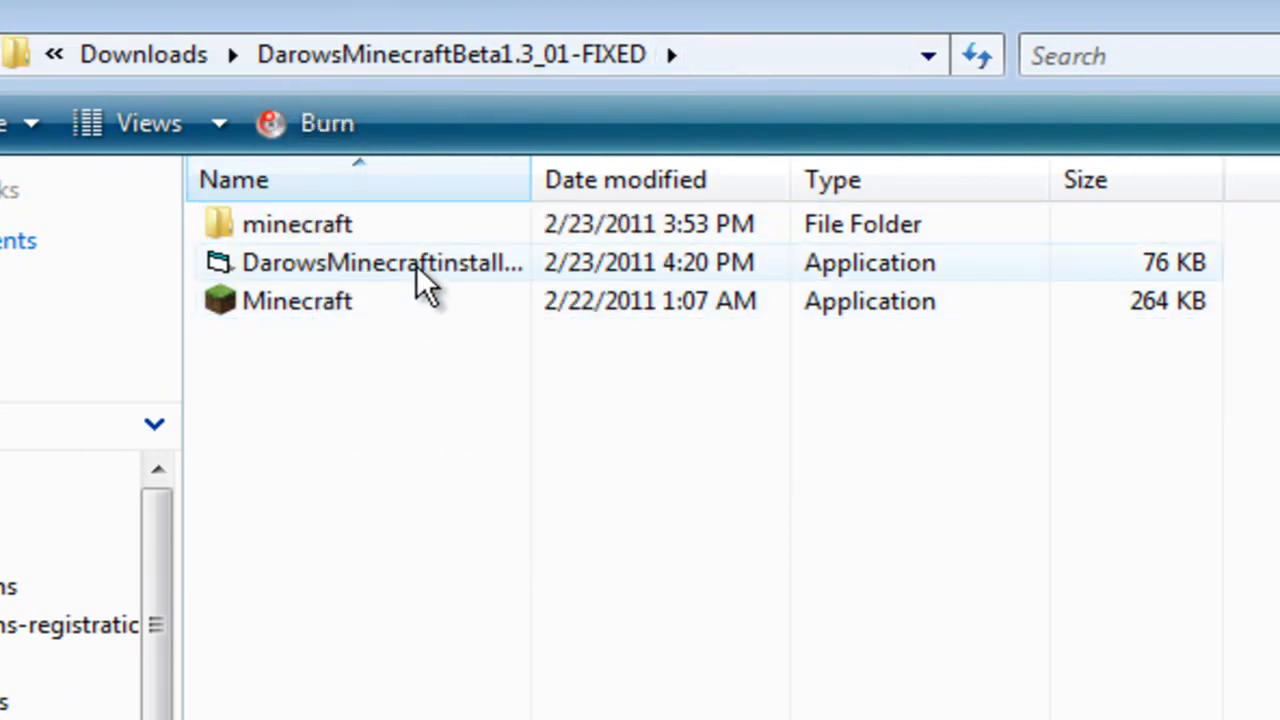
Run DarowsMinecraftInstaller, install Minecraft replacing the old .minecraft folder, and acknowledge completion
click(382, 262)
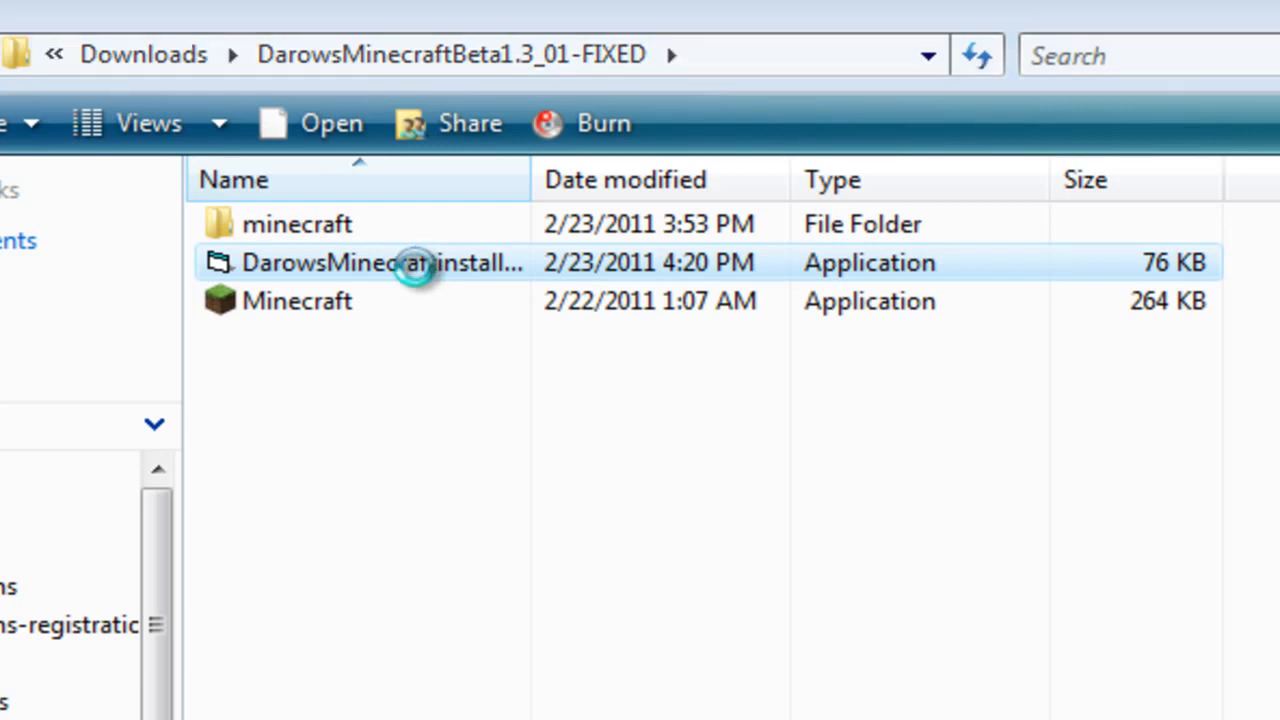
double_click(383, 262)
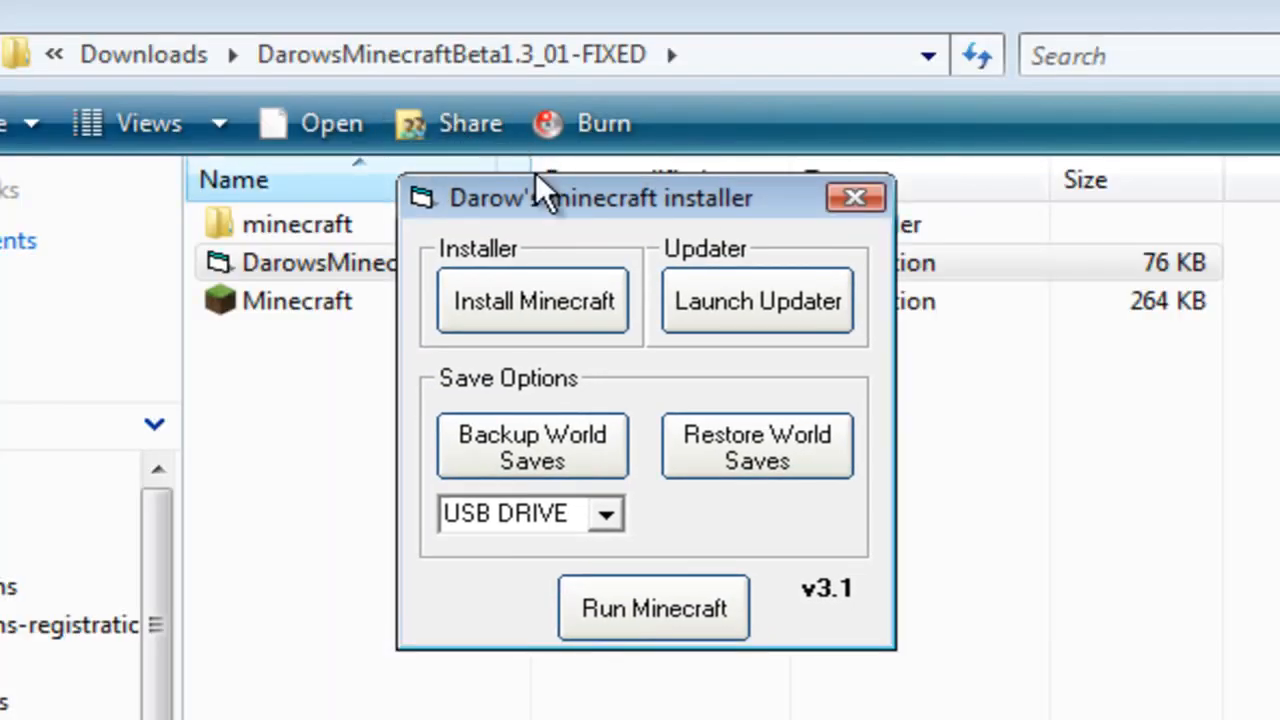
drag(550, 197, 570, 189)
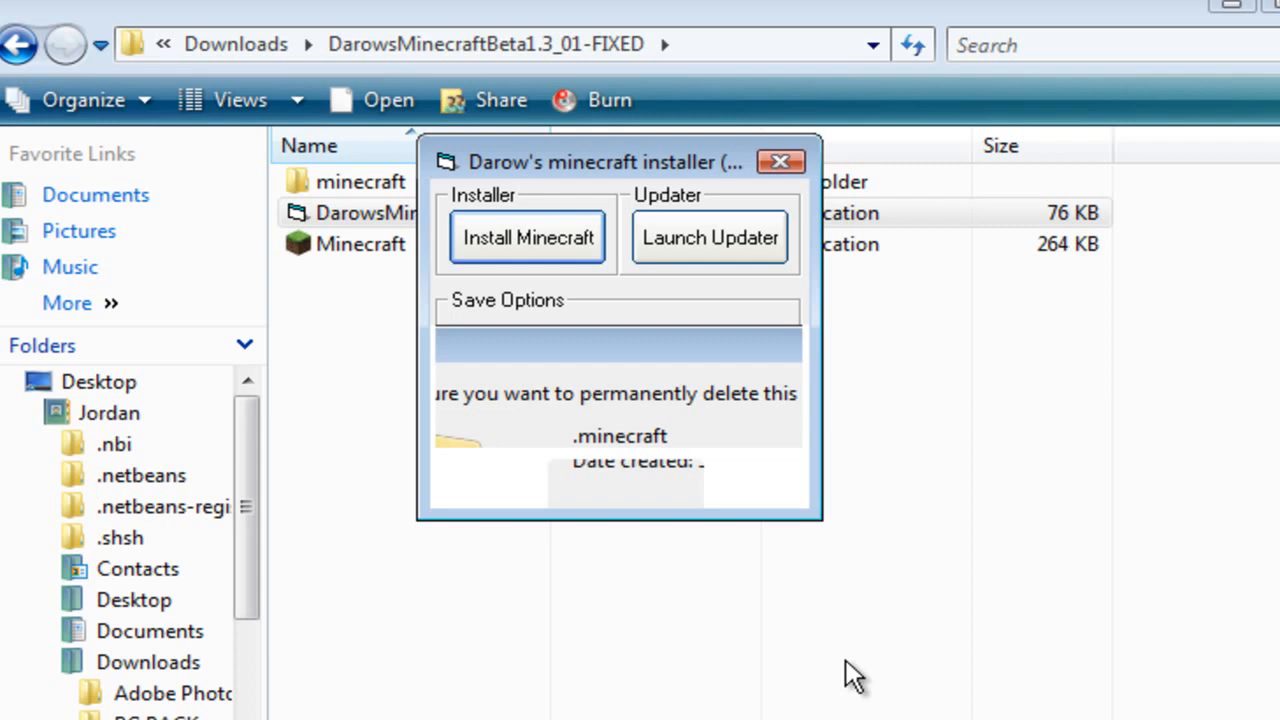
click(527, 238)
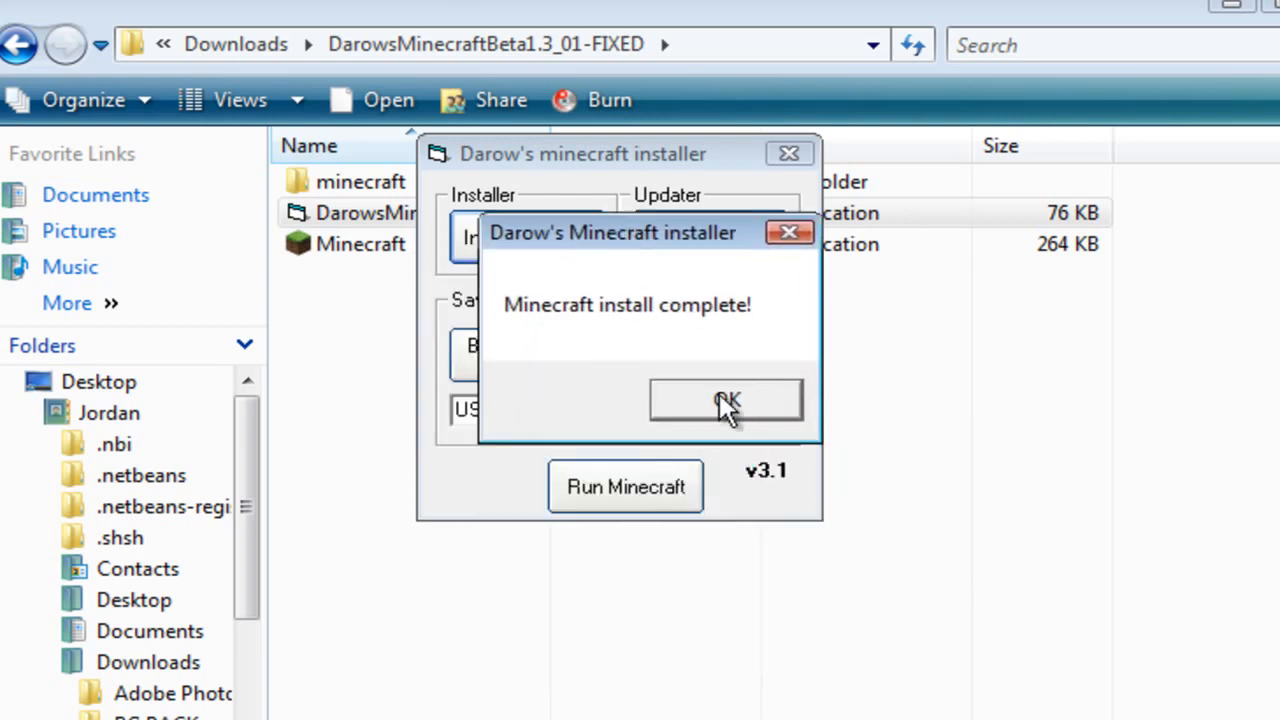
click(725, 400)
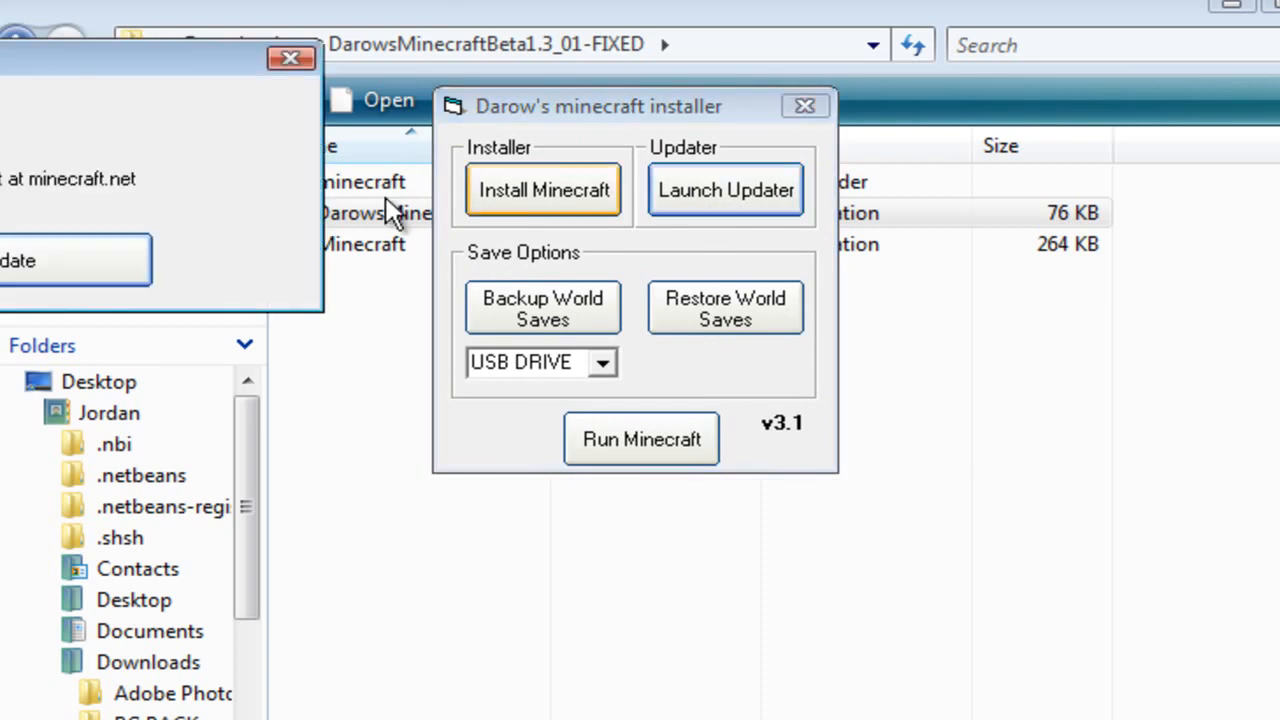
Run the updater and confirm version 131 is up to date with the official version
click(724, 190)
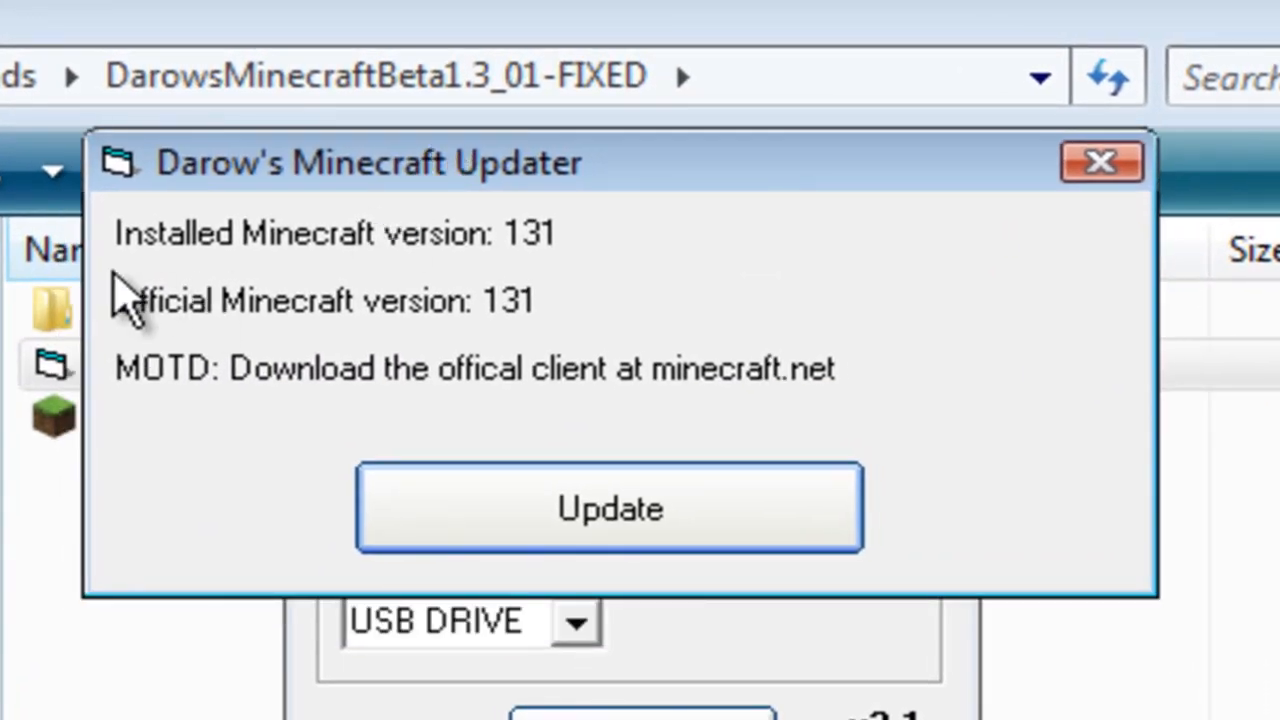
mouse_move(255, 360)
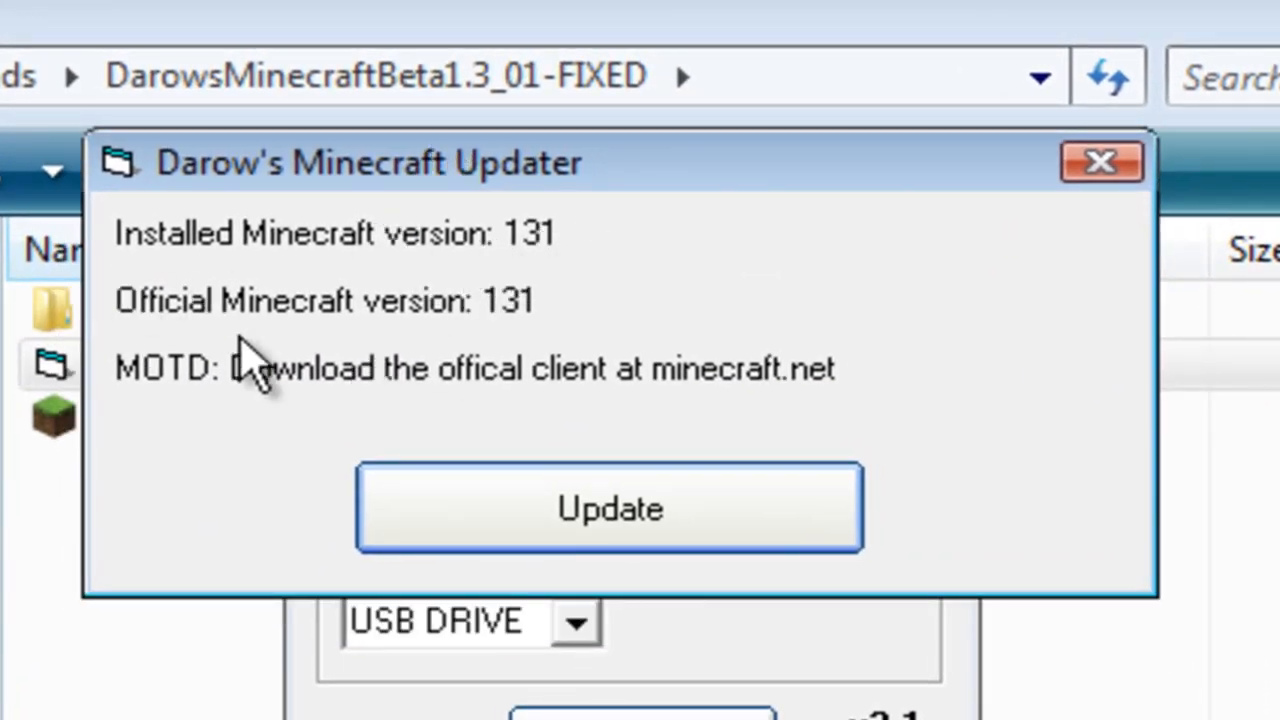
mouse_move(600, 320)
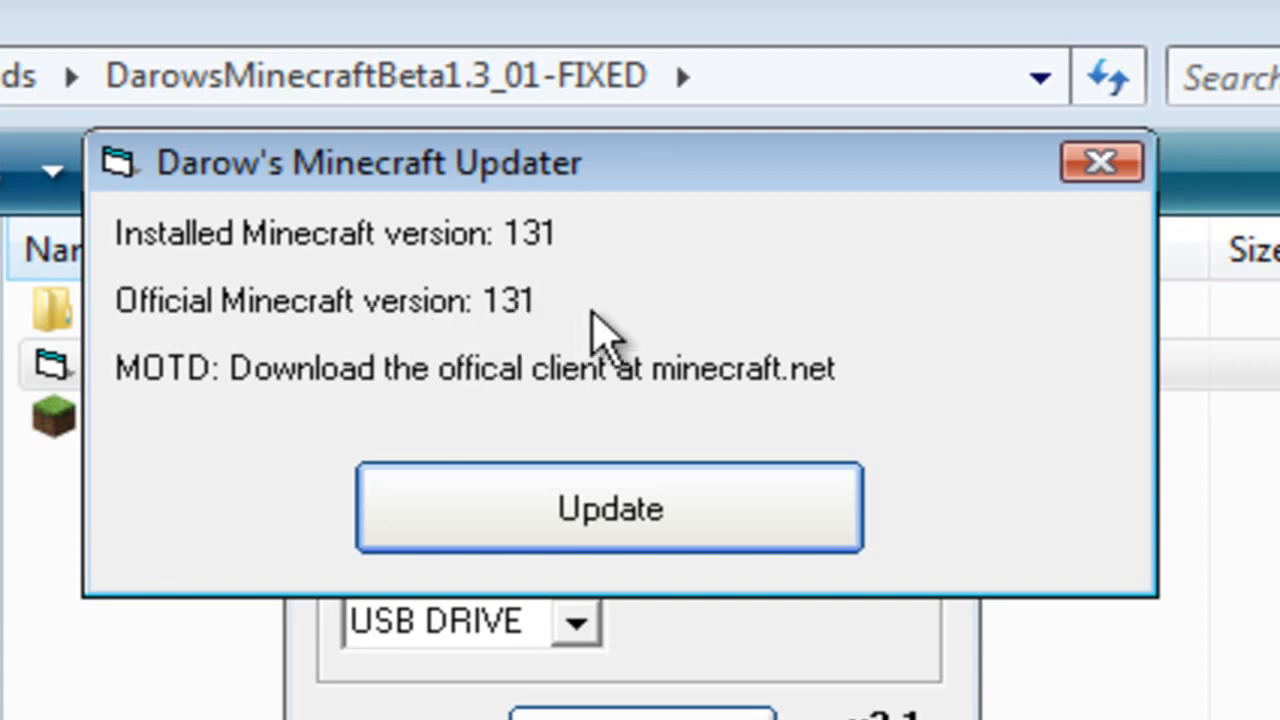
mouse_move(225, 310)
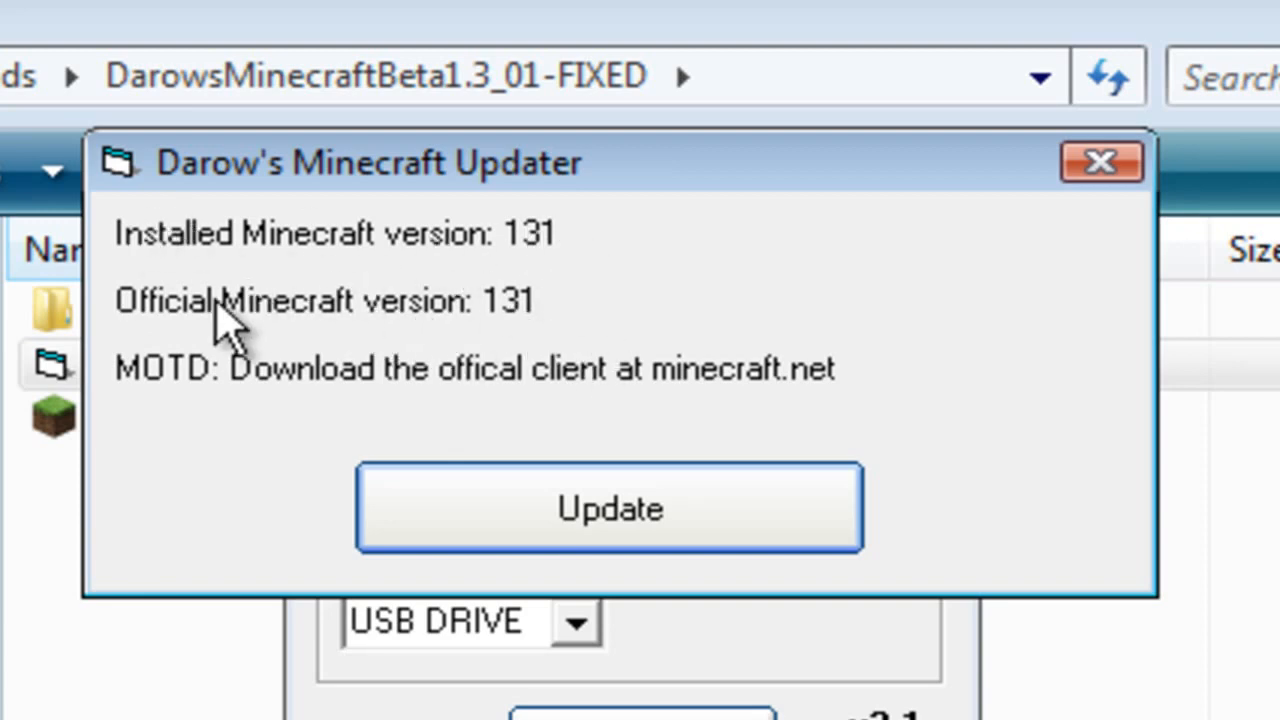
mouse_move(555, 310)
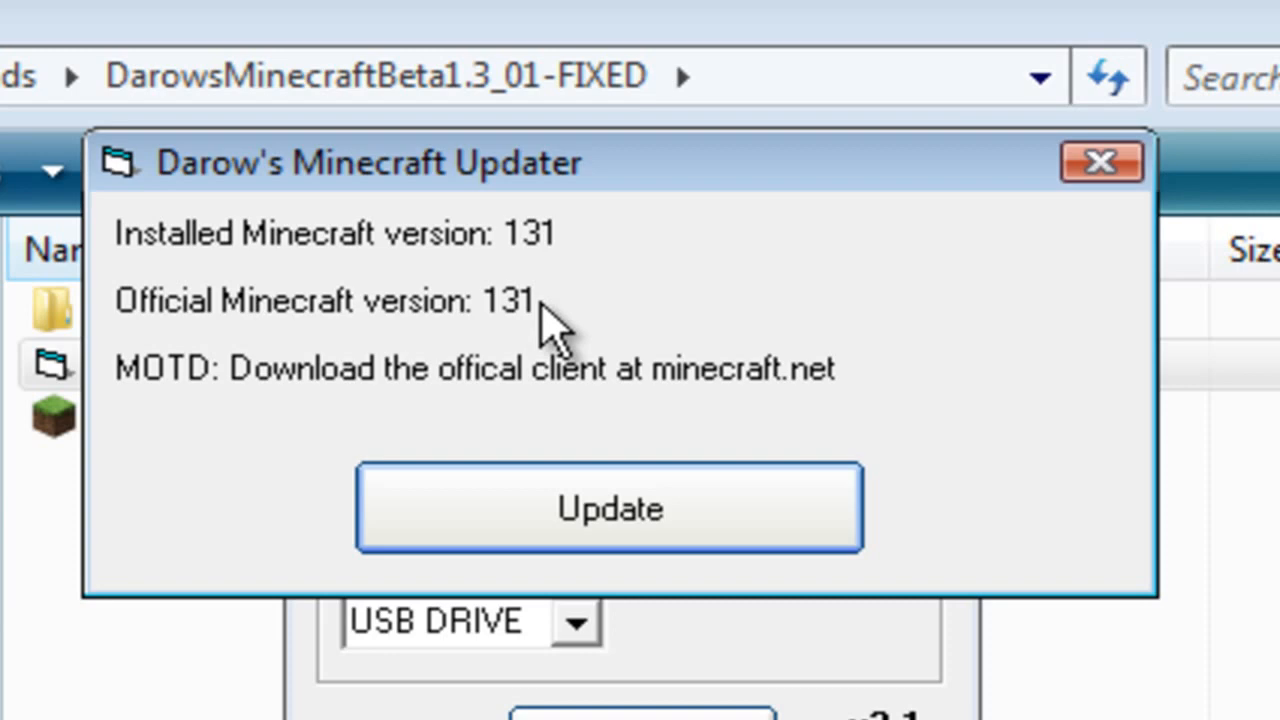
click(609, 507)
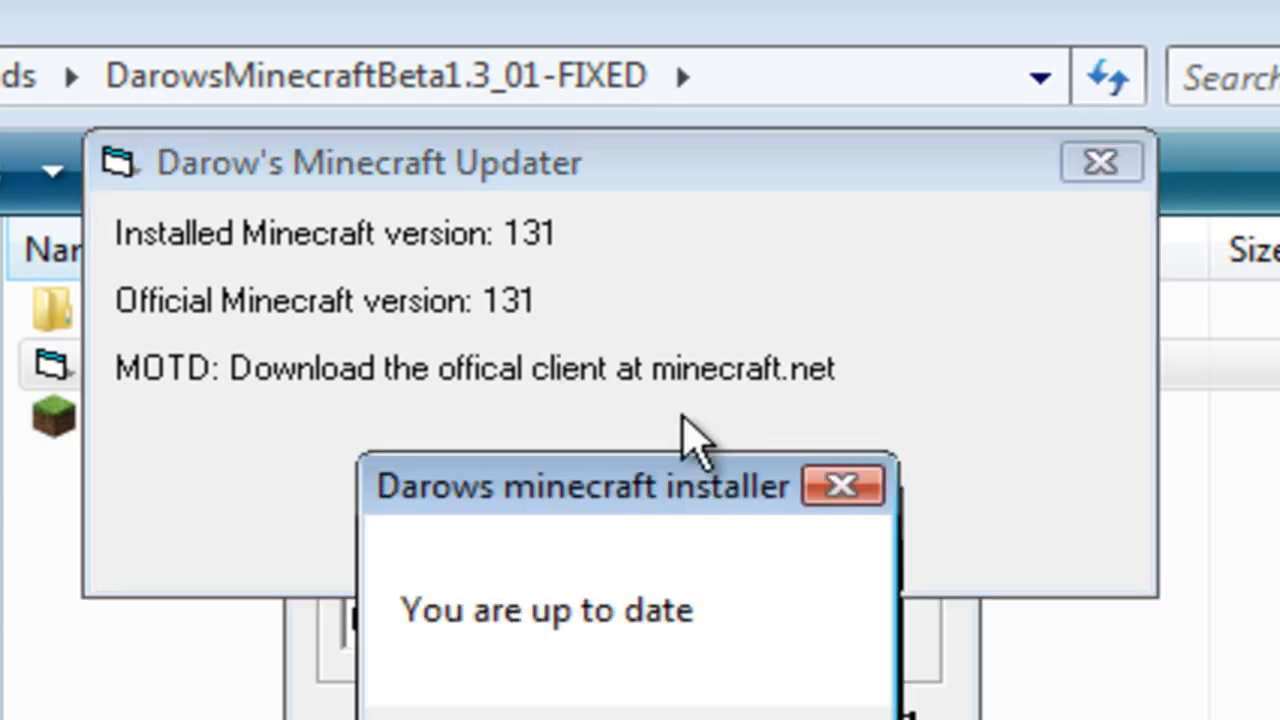
click(840, 485)
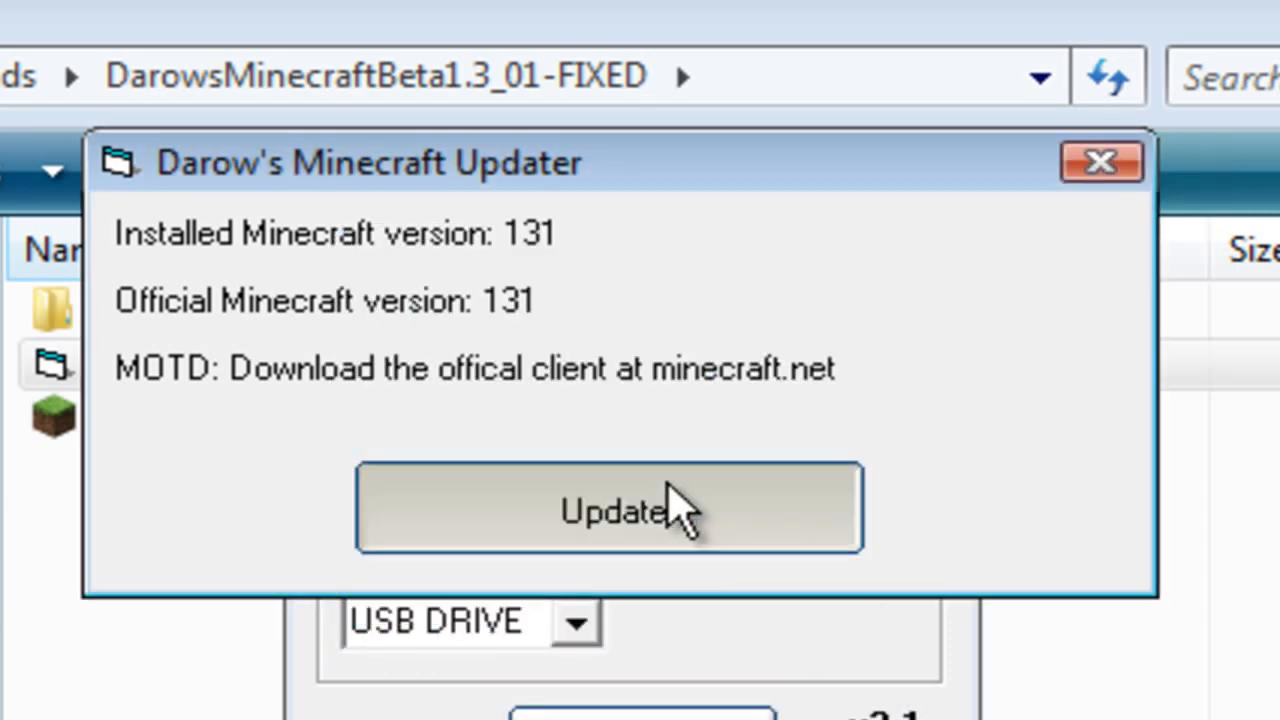
click(607, 508)
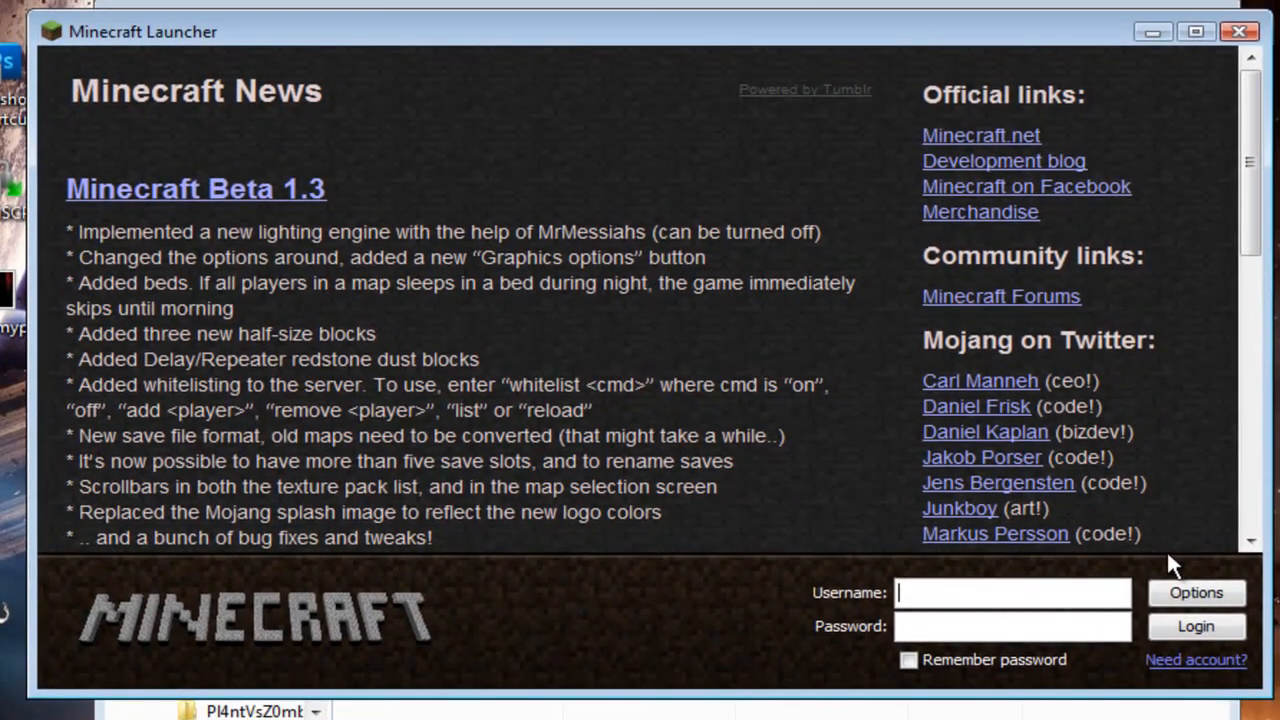
text(mdxgunner)
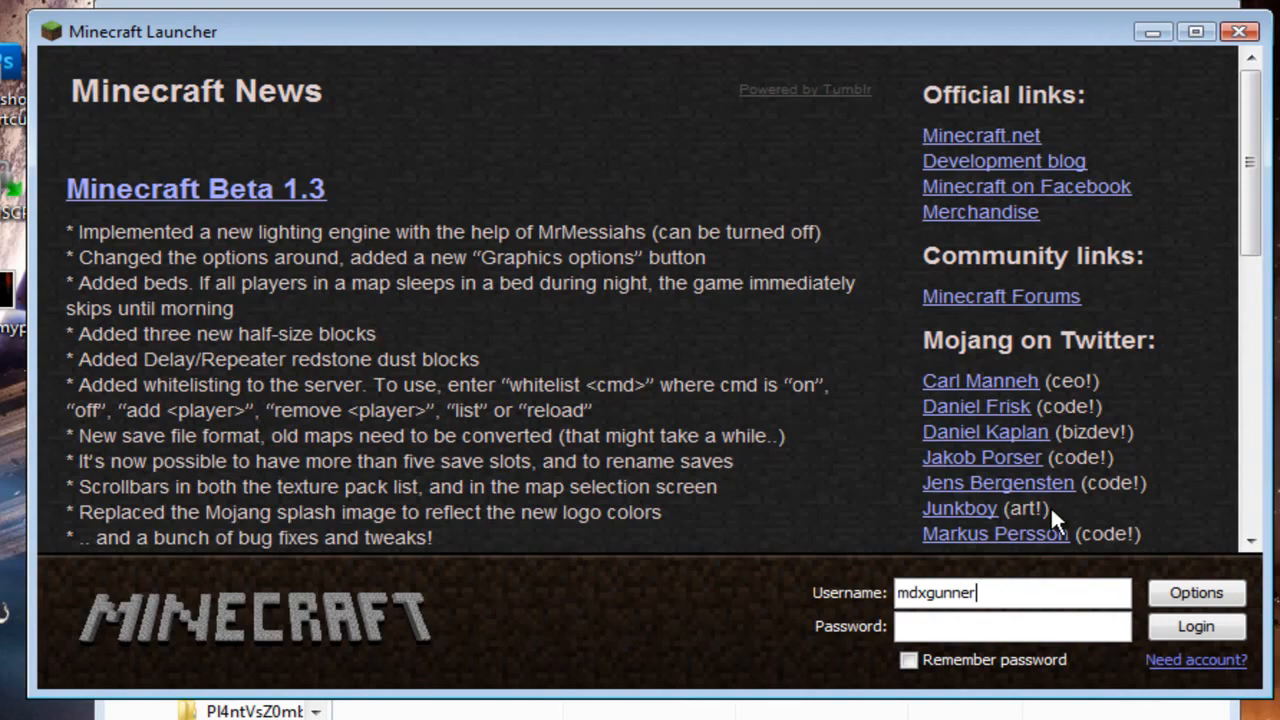
text(password)
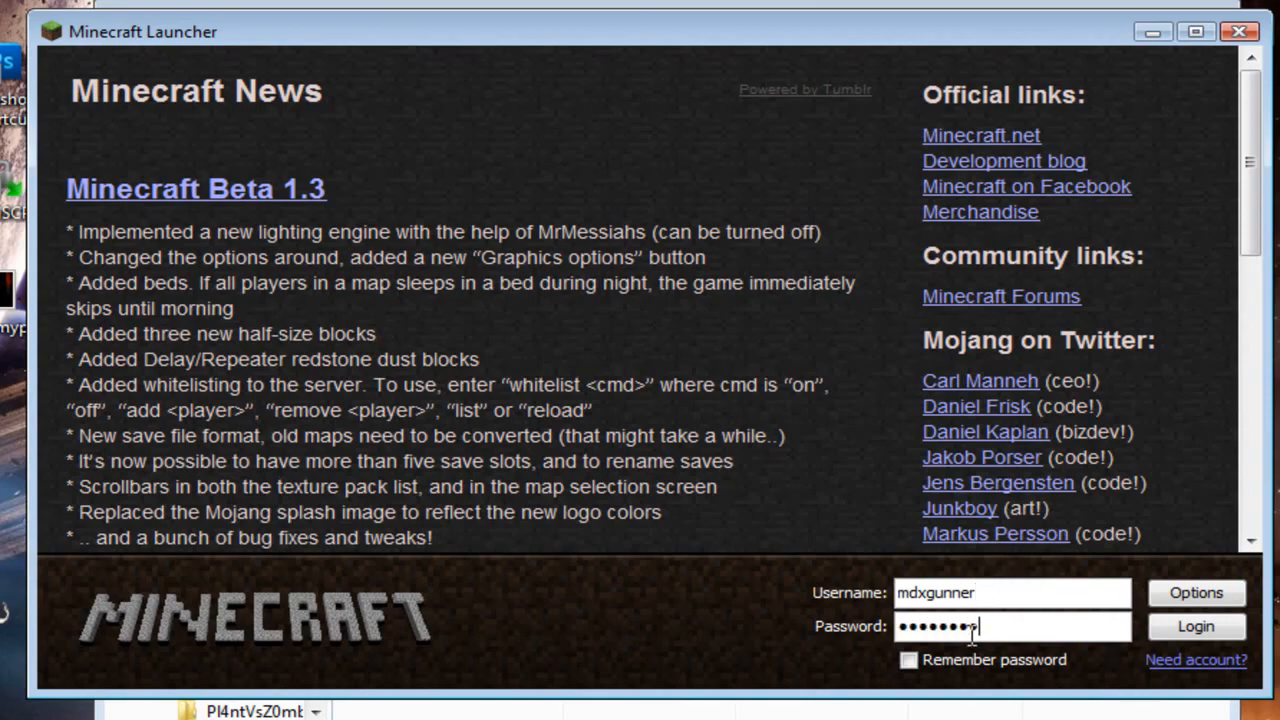
click(1196, 626)
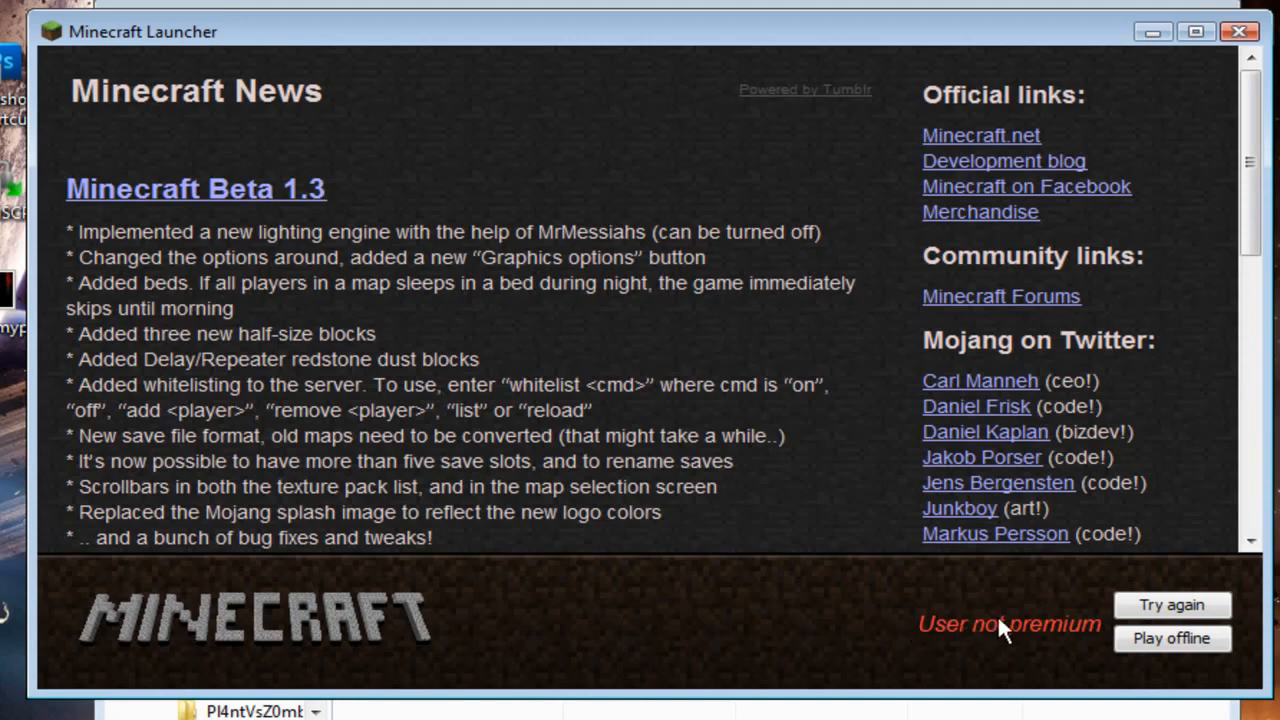
click(1171, 638)
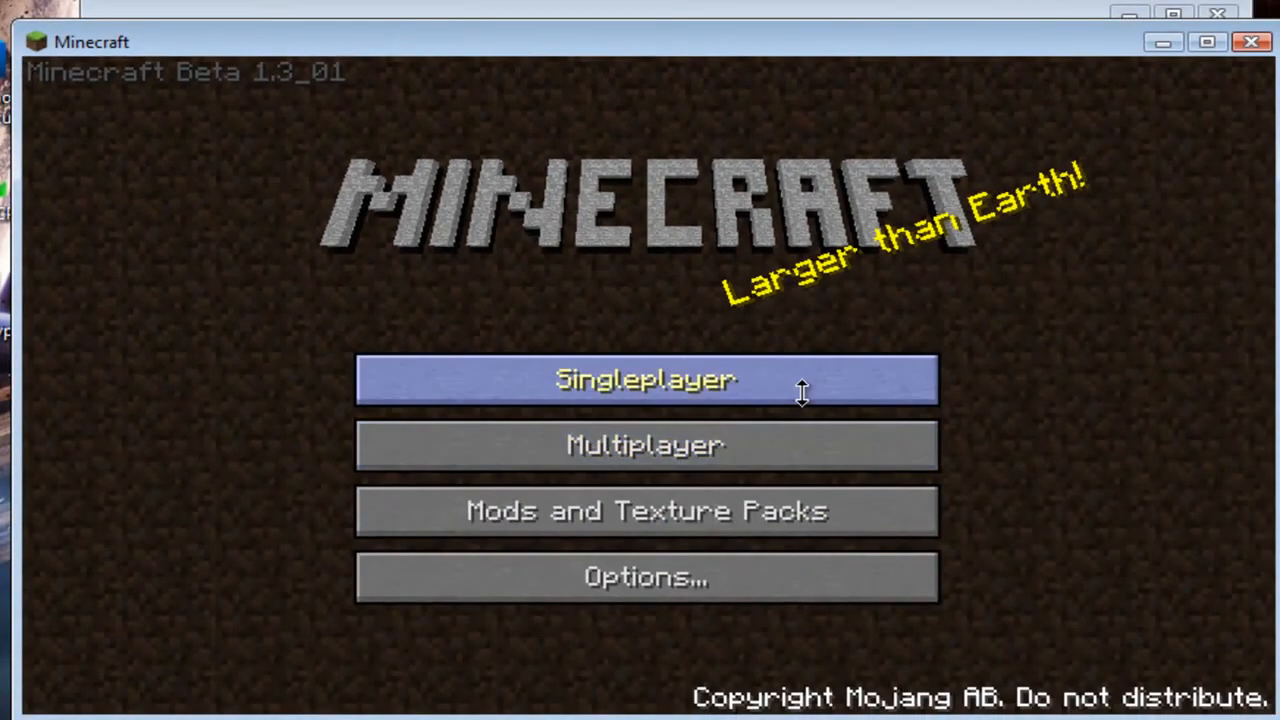
Enter the Multiplayer screen, type test address 'sfasfasdf', and cancel back to the main menu
click(646, 445)
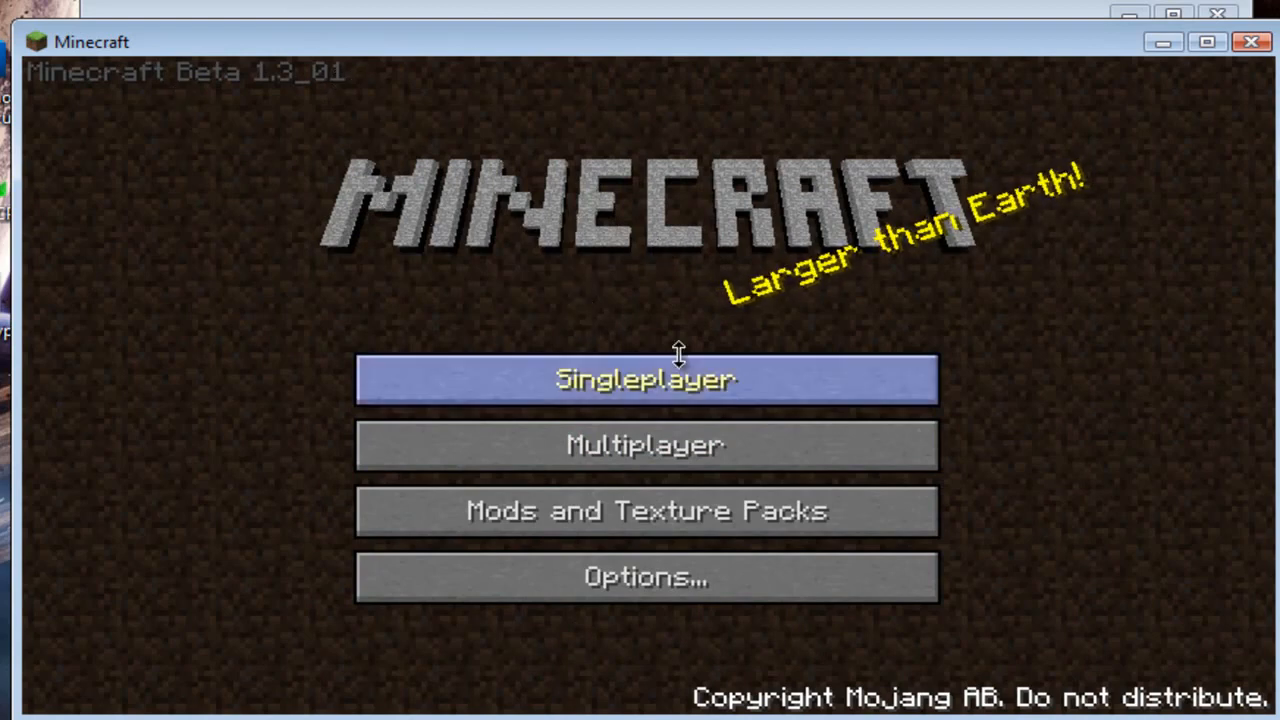
click(645, 445)
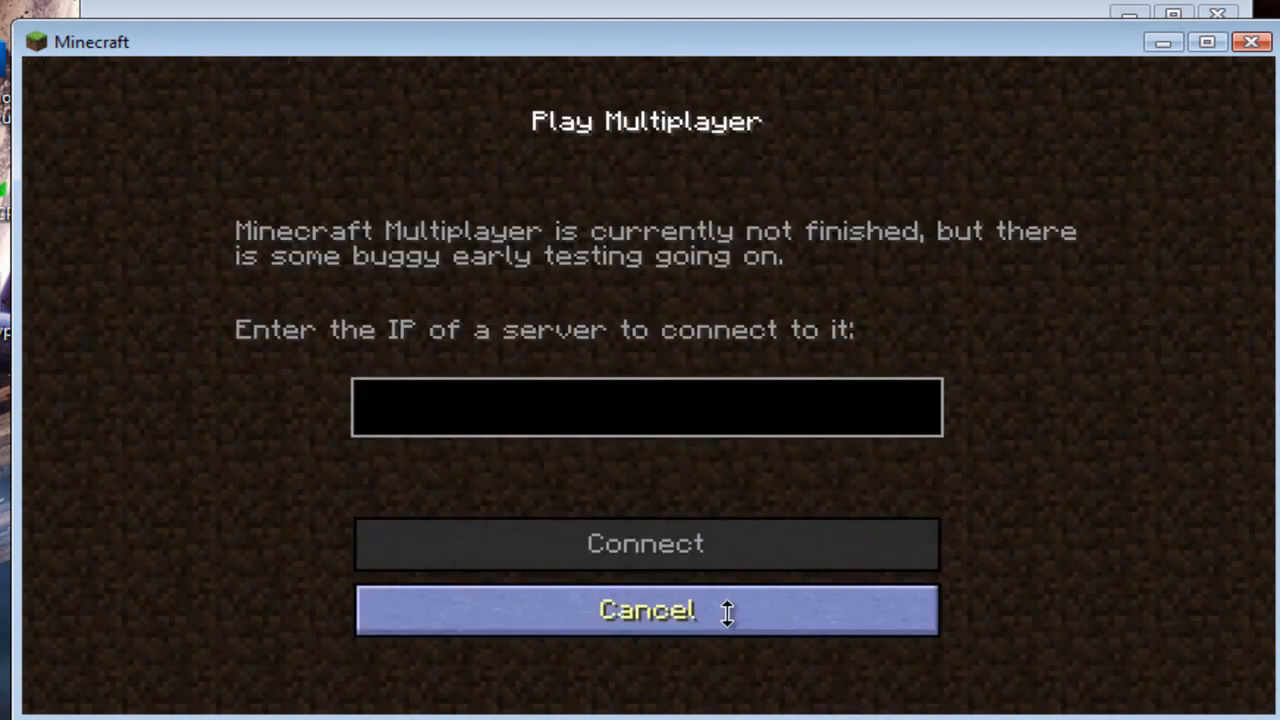
text(sfasfasdf)
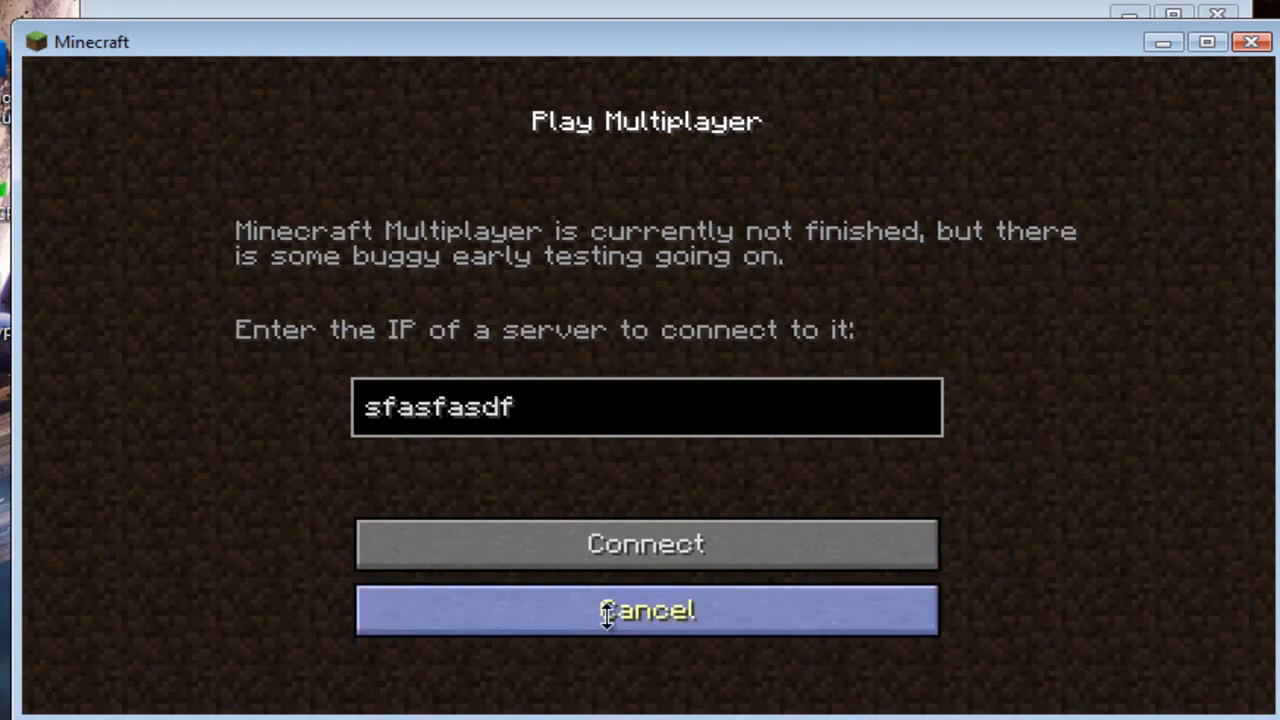
click(646, 610)
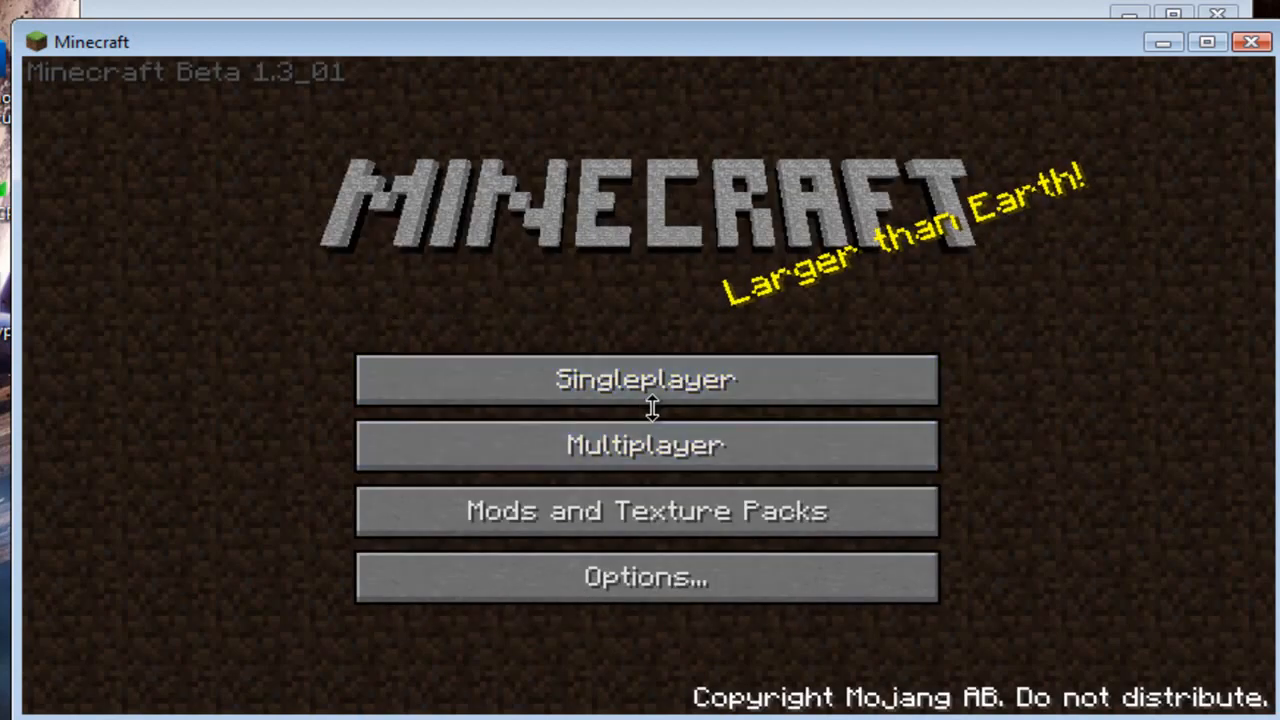
click(645, 379)
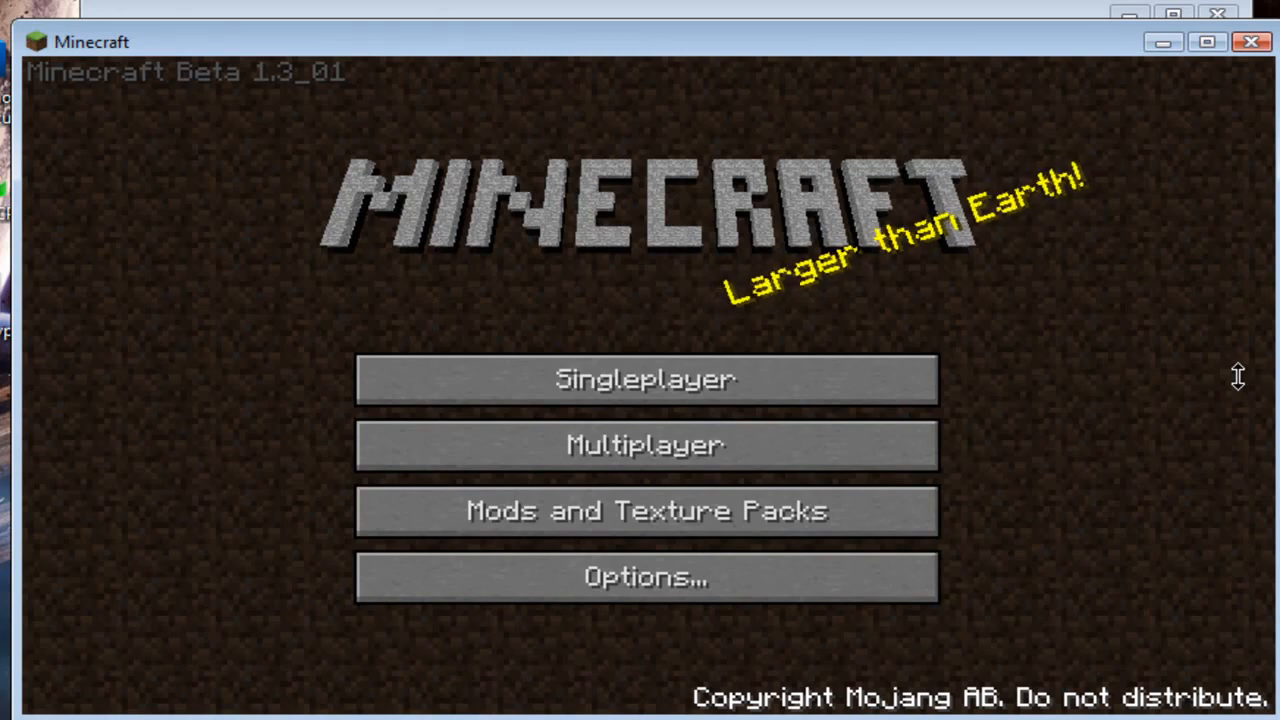
mouse_move(1169, 207)
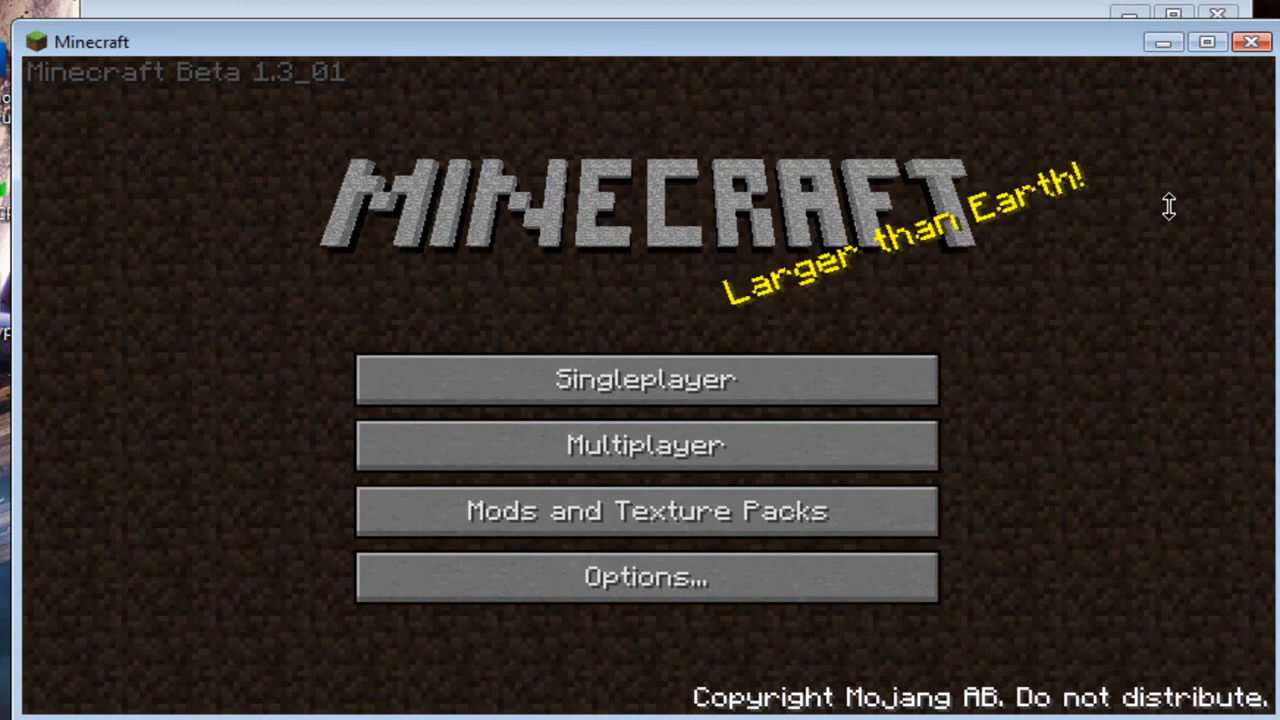